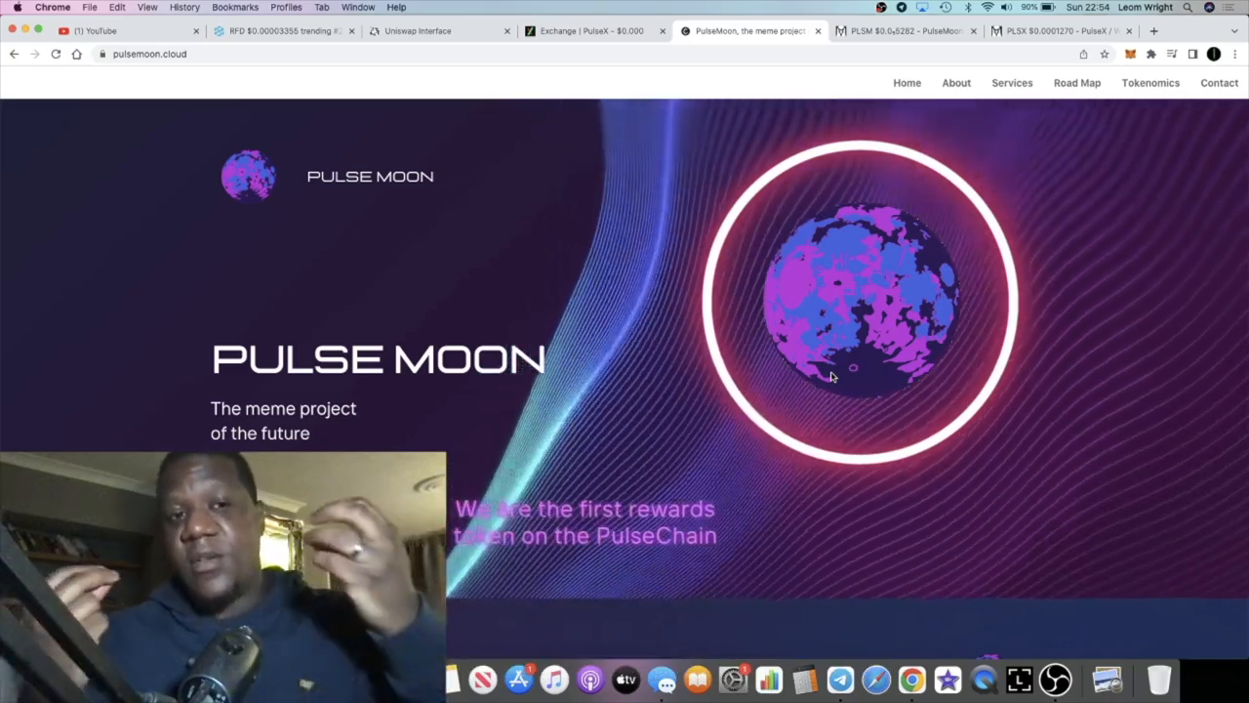
Switch to the PLSM/WPLS DEX Screener page and review its price, liquidity, market cap and trades.
scroll("down", 3)
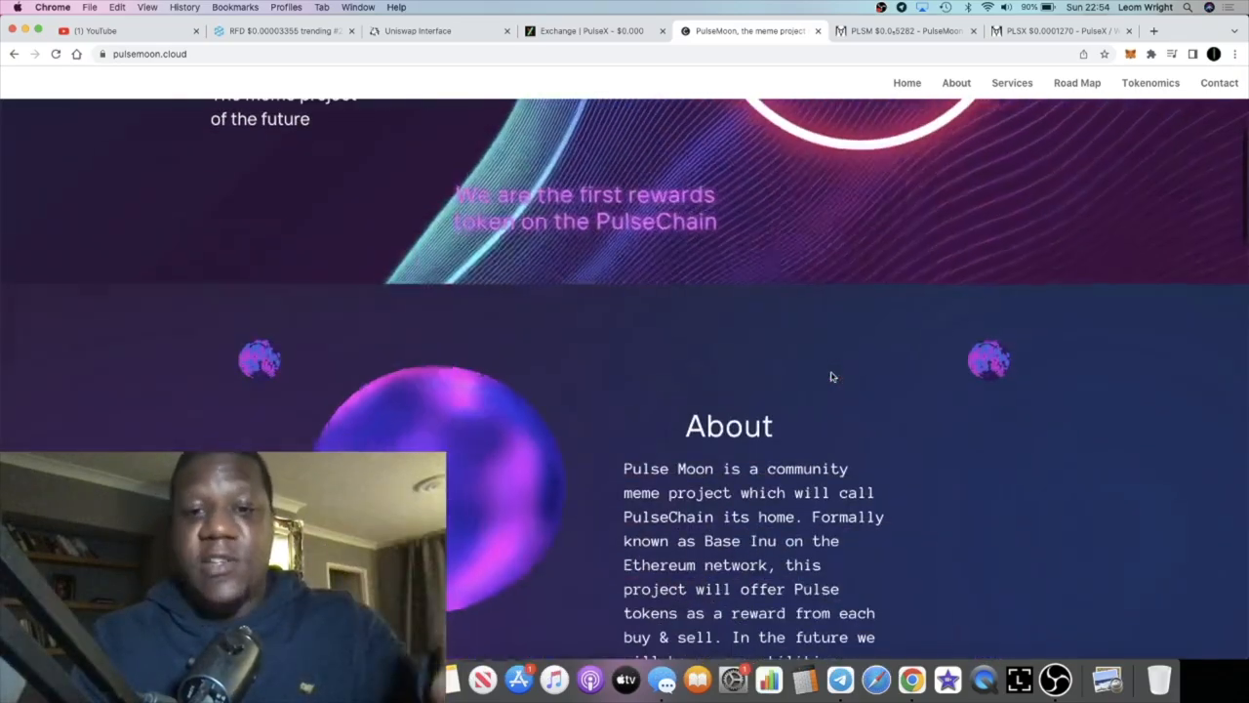
scroll("down", 3)
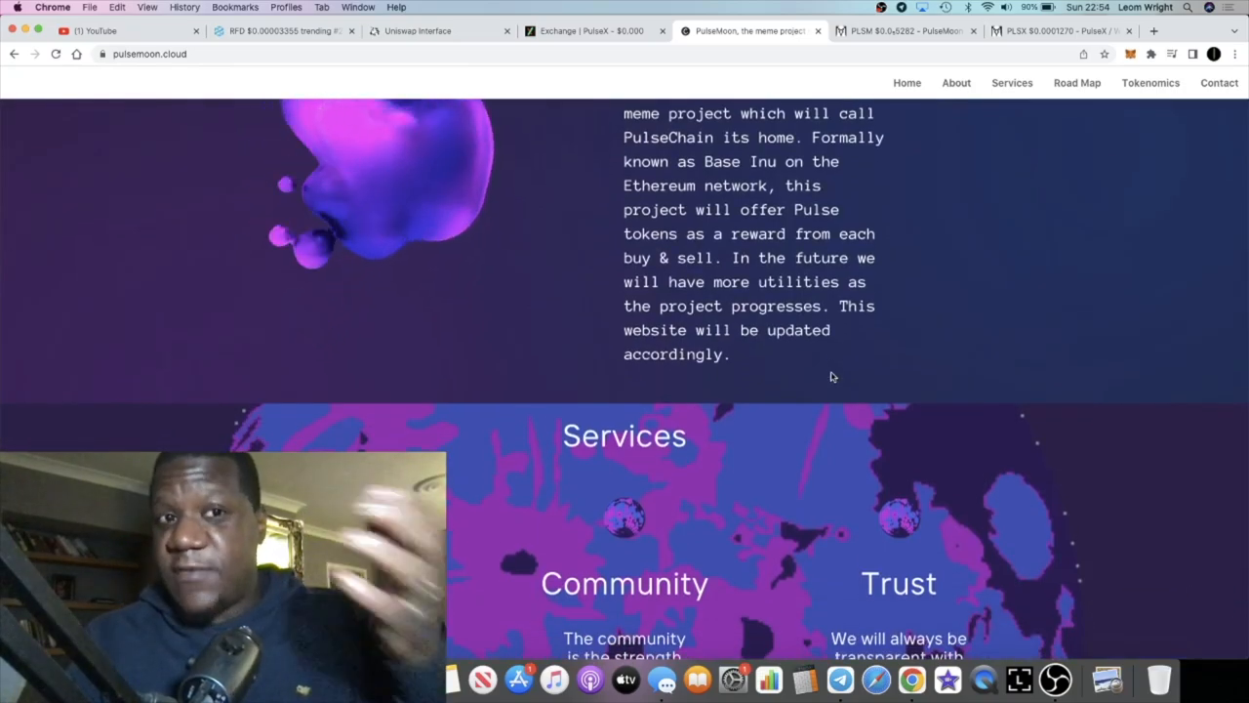
scroll("up", 3)
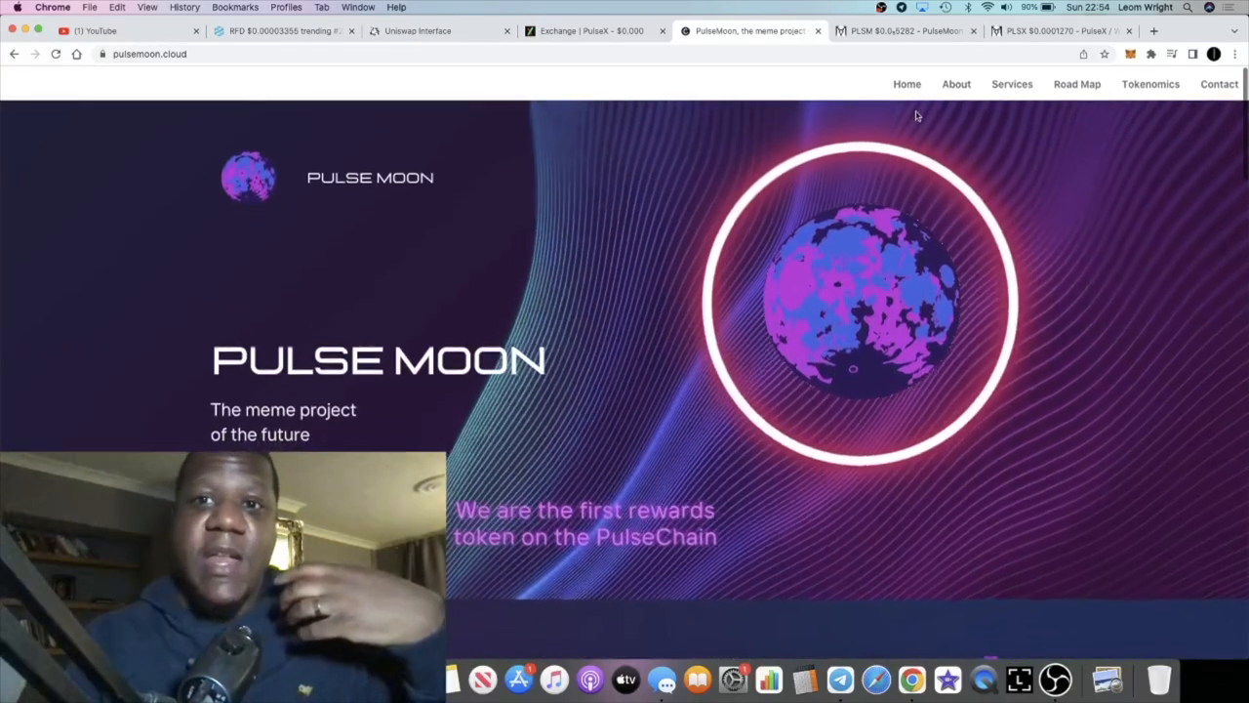
left_click(906, 31)
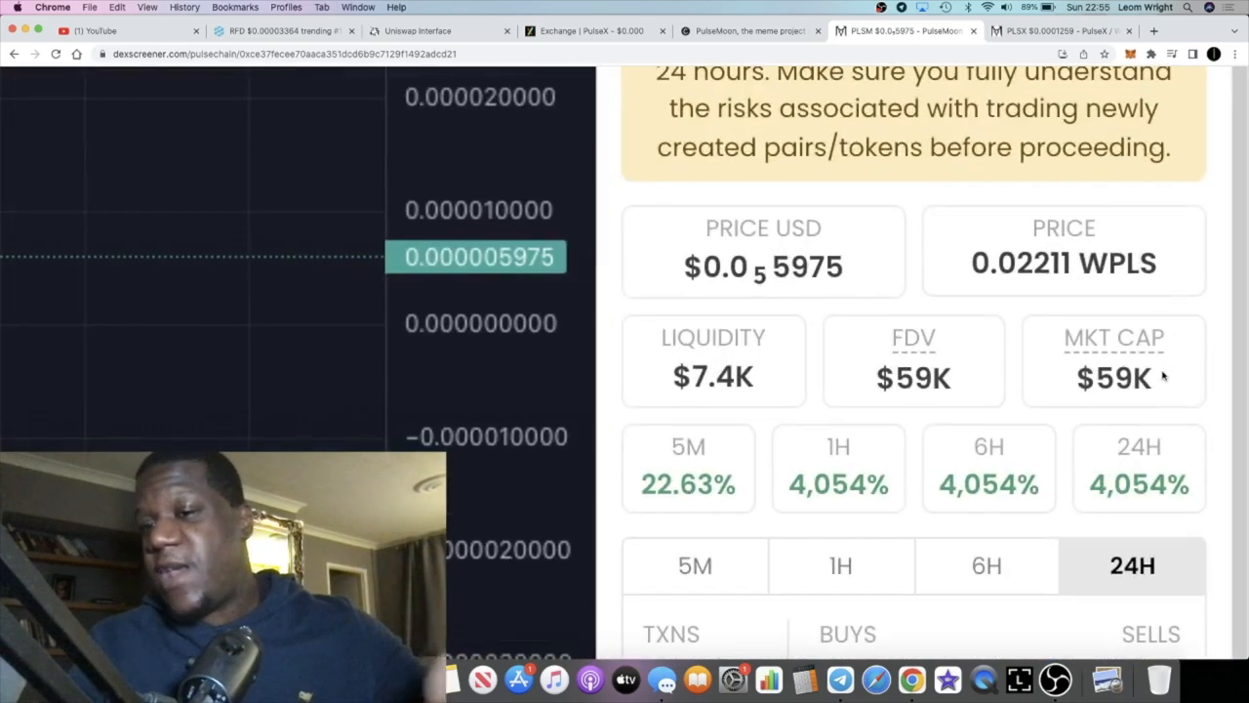
scroll("down", 3)
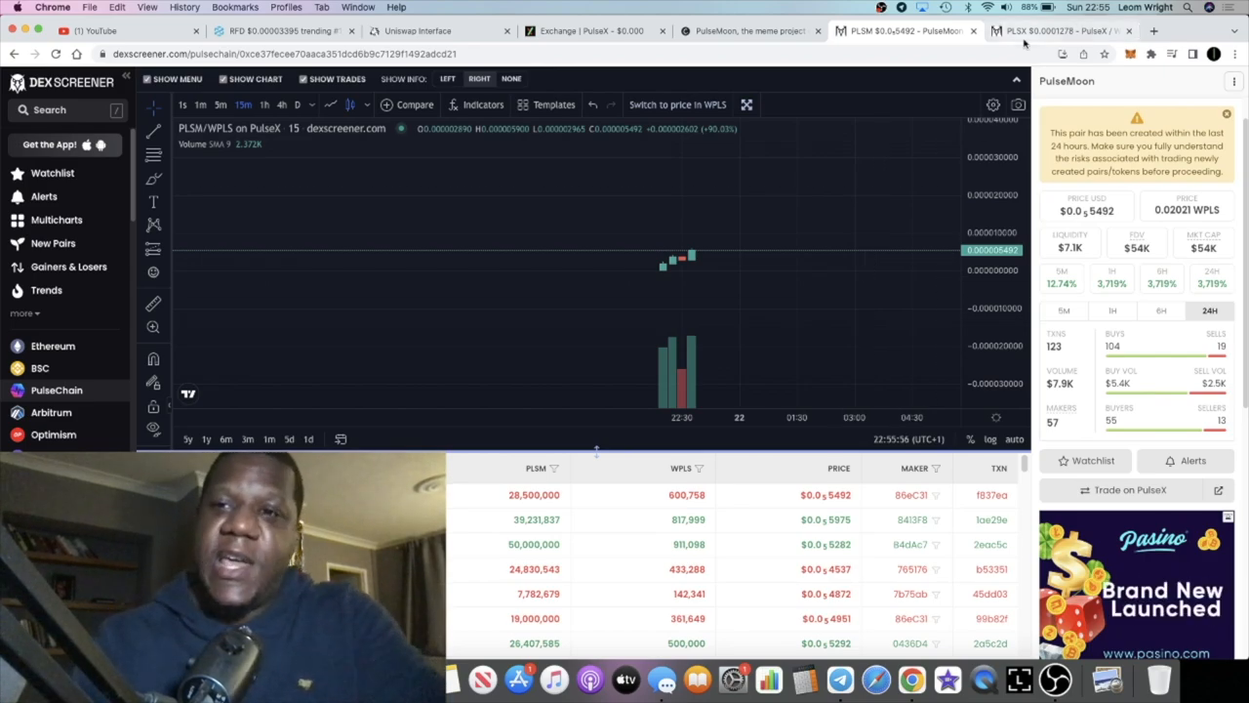
mouse_move(832, 246)
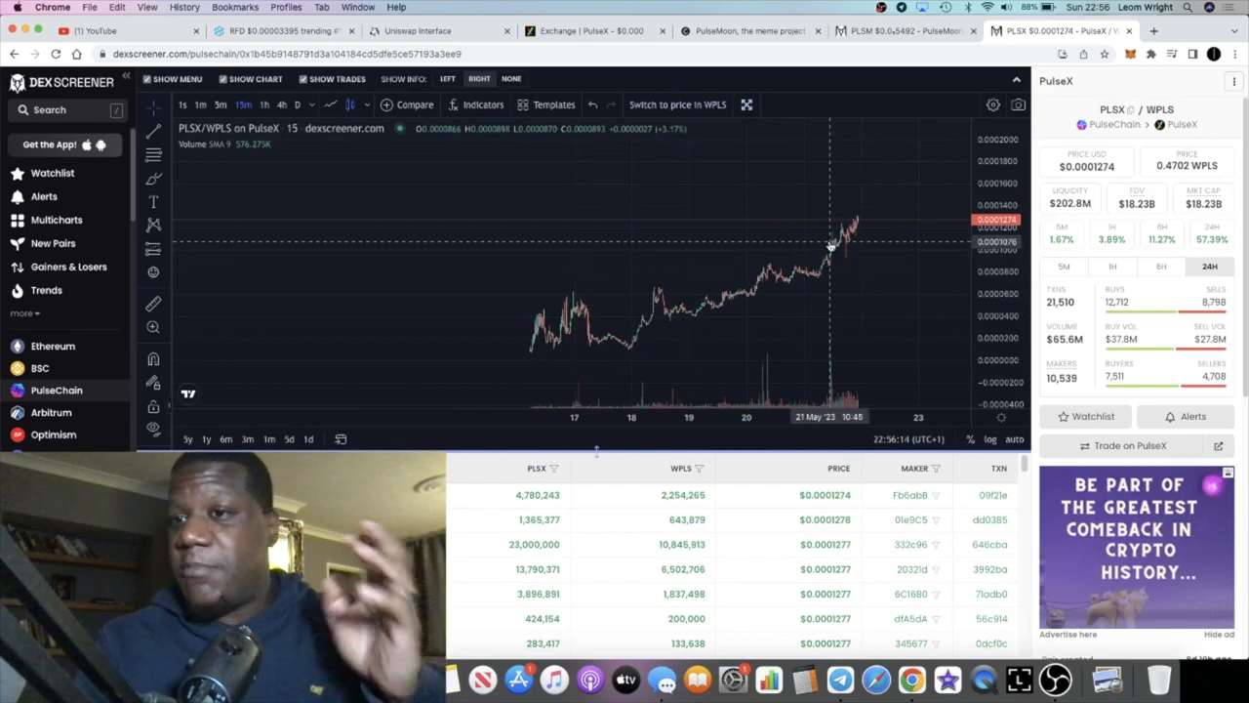
mouse_move(867, 195)
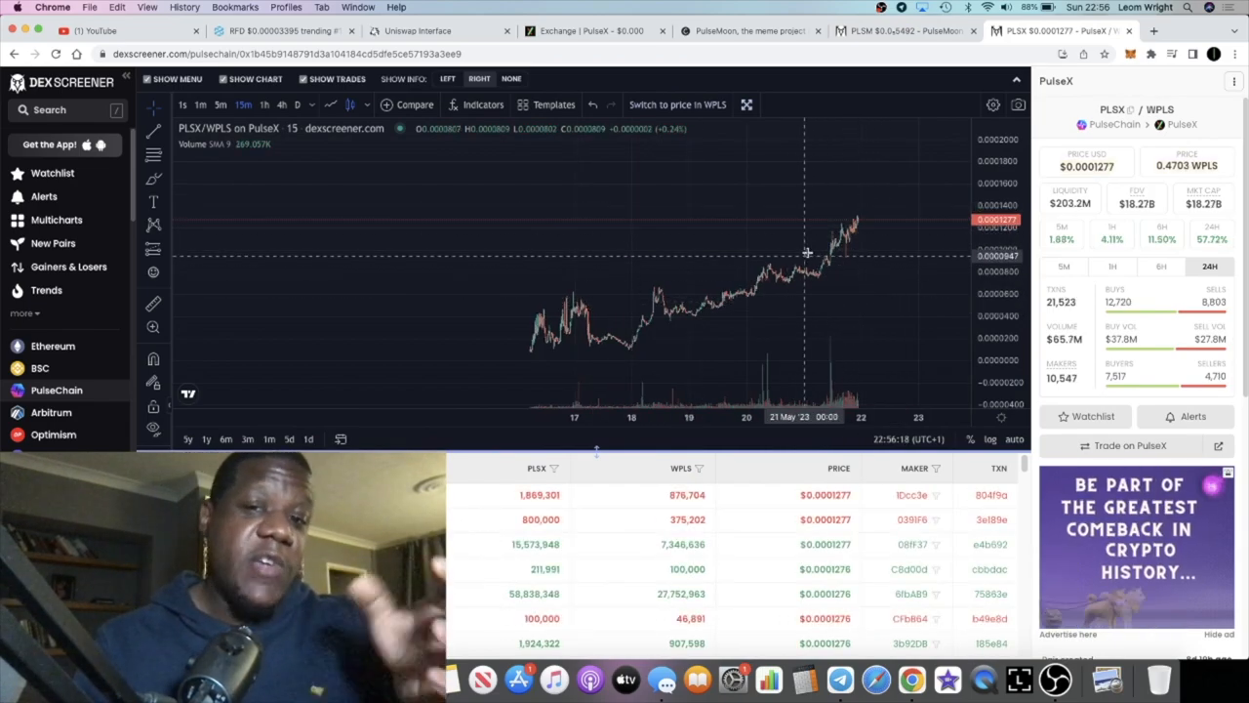
mouse_move(866, 211)
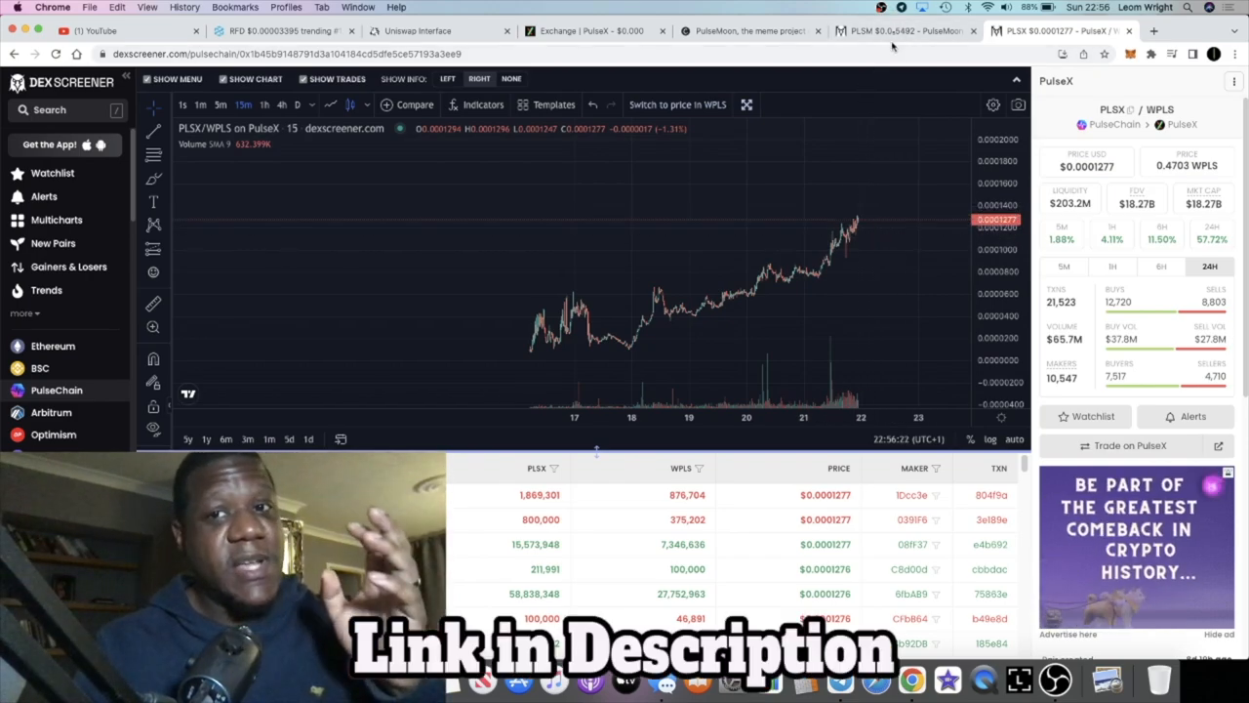
mouse_move(893, 31)
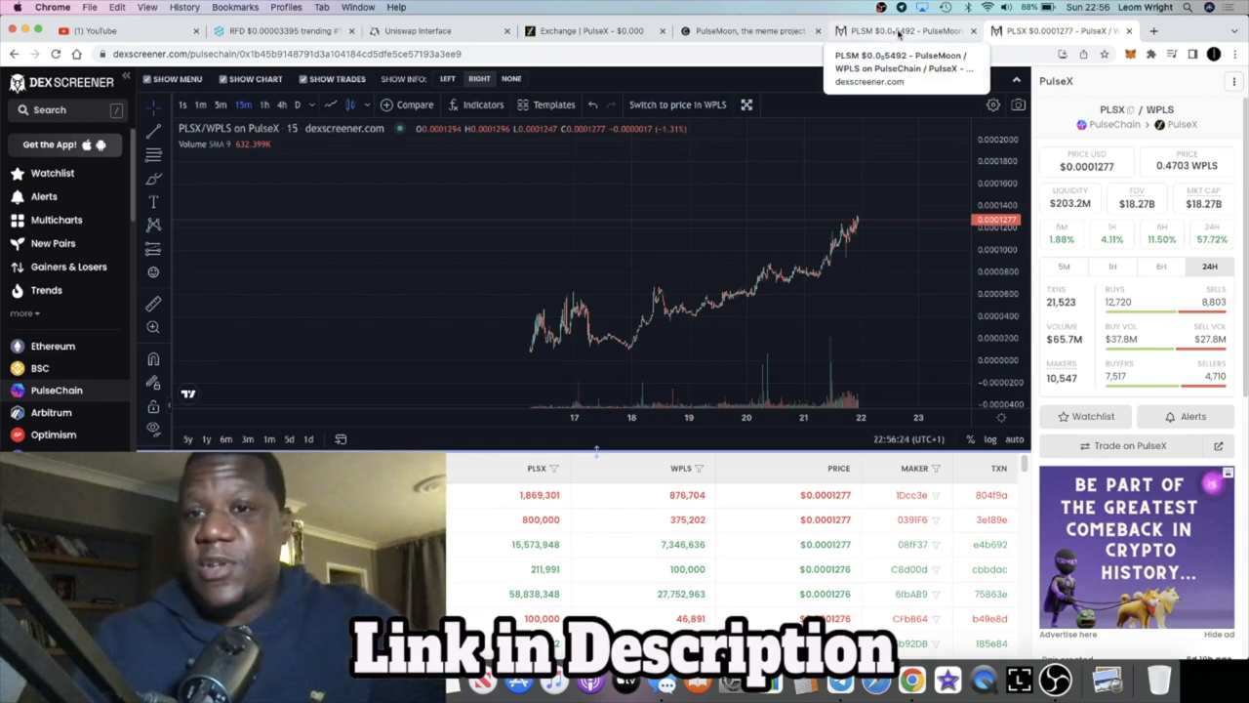
Invert the pair to WPLS/PLSX from the pair menu, then invert again to restore PLSX/WPLS.
left_click(1233, 82)
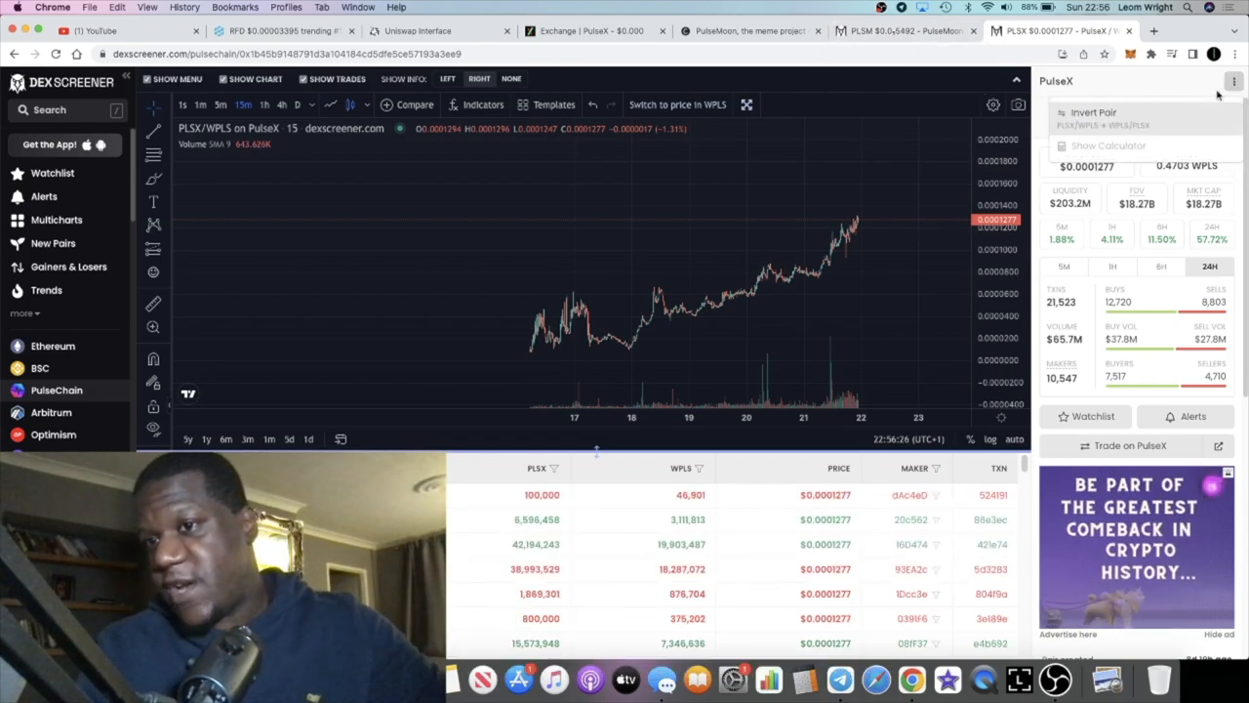
left_click(1093, 112)
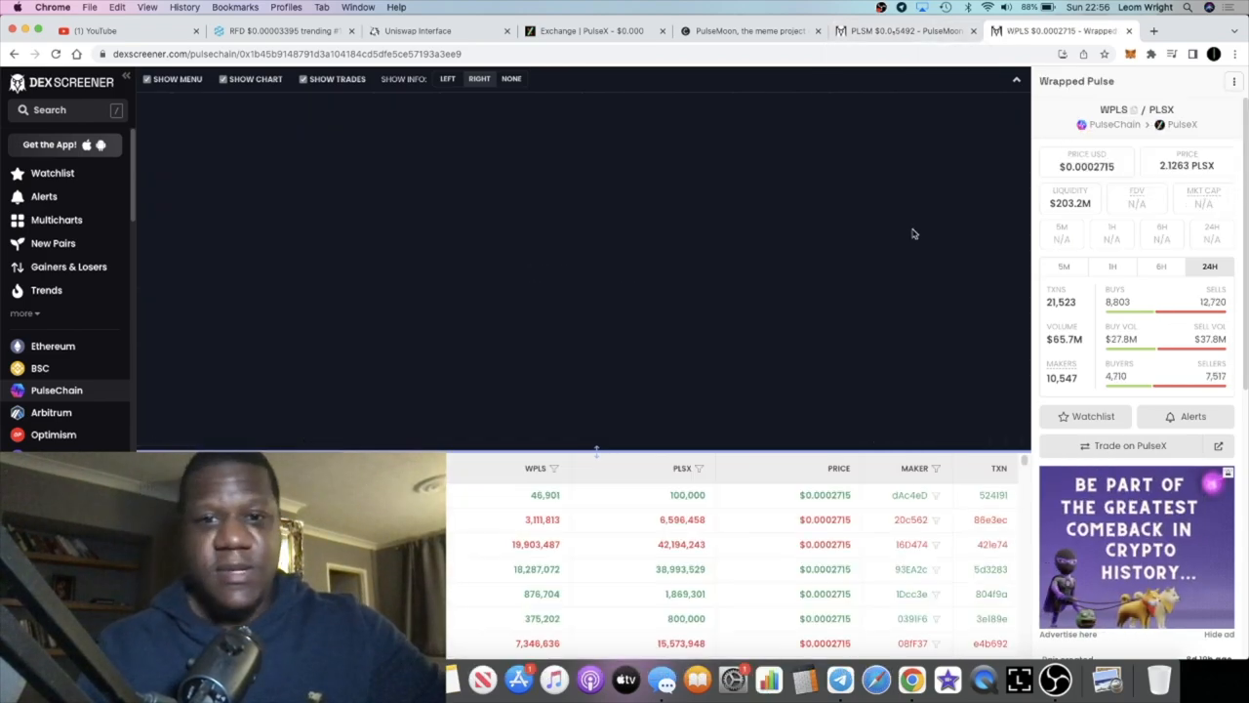
left_click(224, 78)
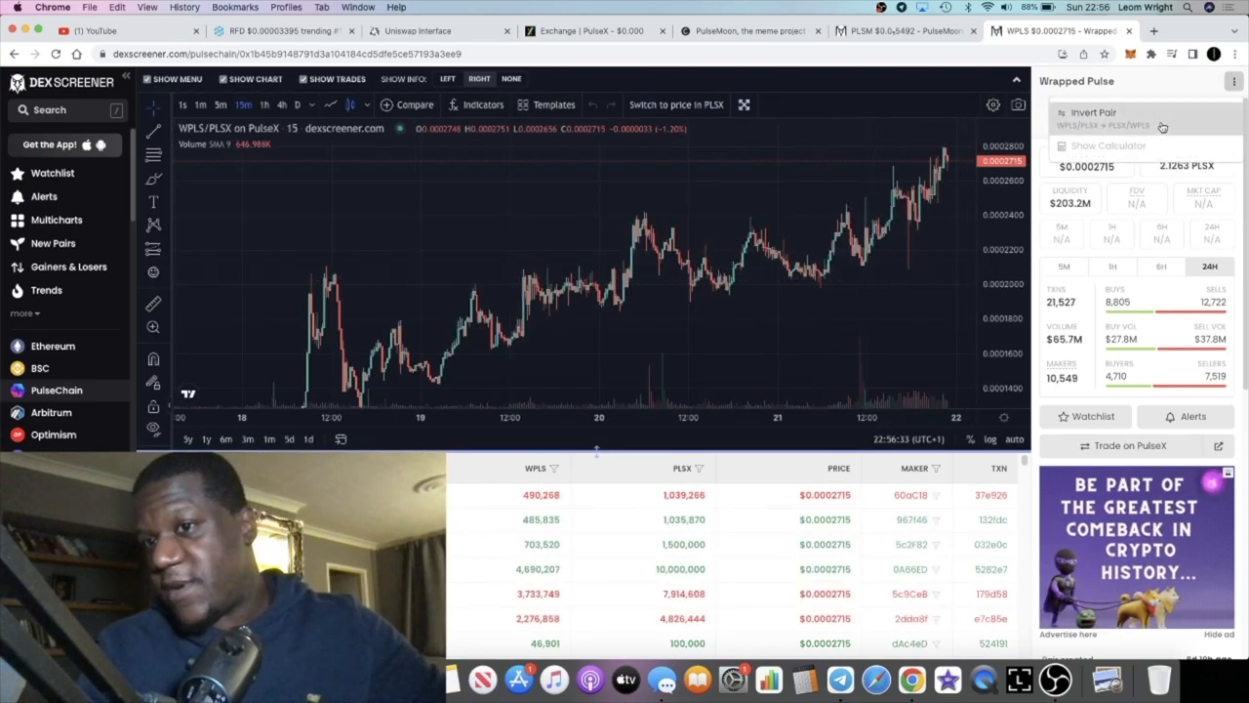
left_click(1093, 111)
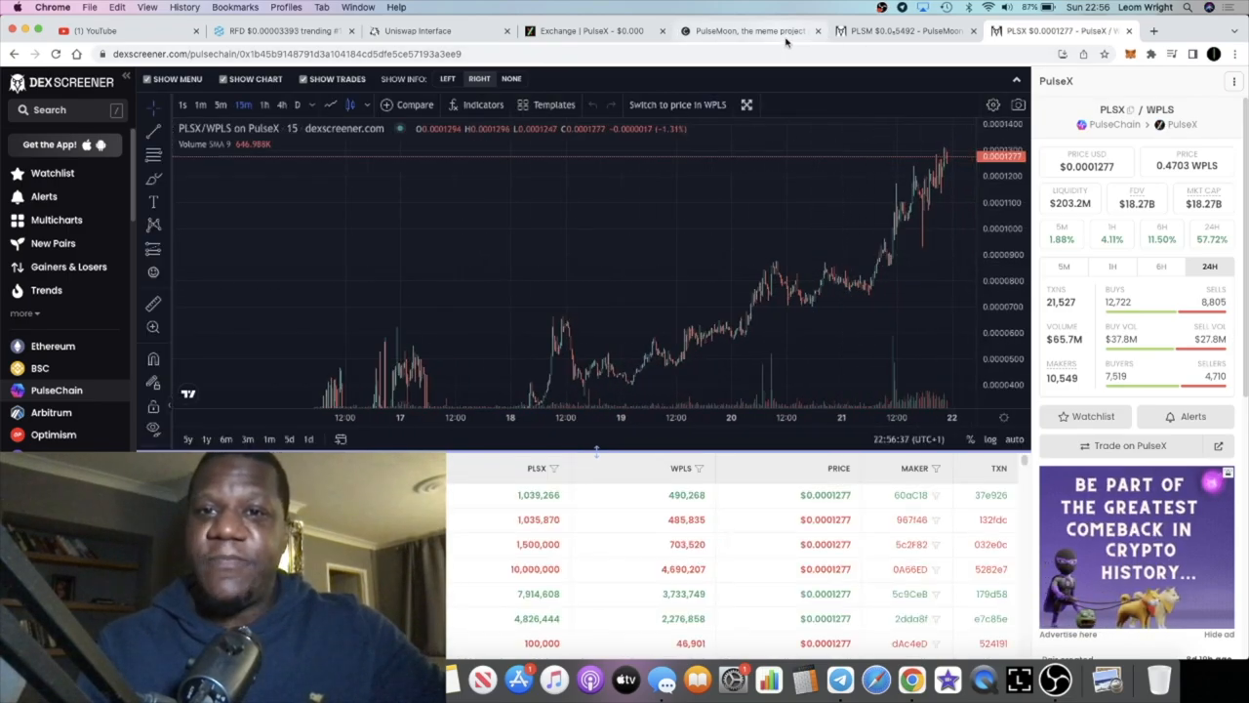
Return to the PulseMoon website and read down through About and Services to the three-phase road map.
left_click(749, 31)
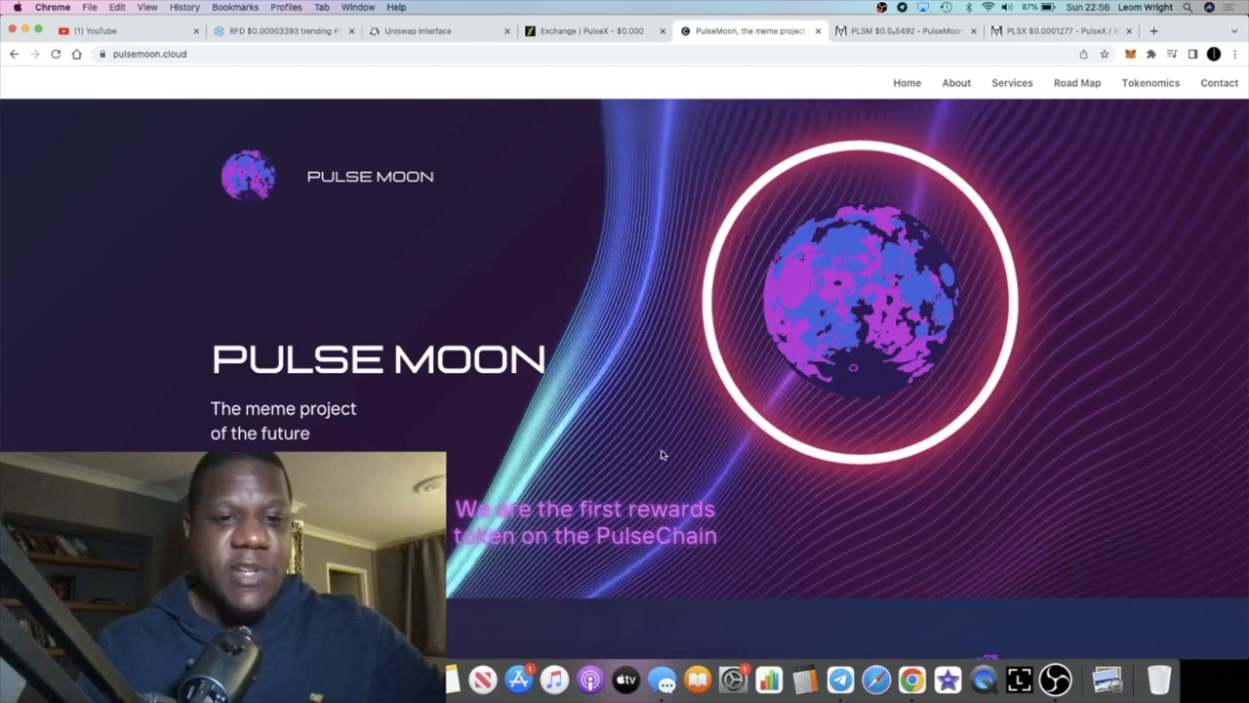
scroll("down", 3)
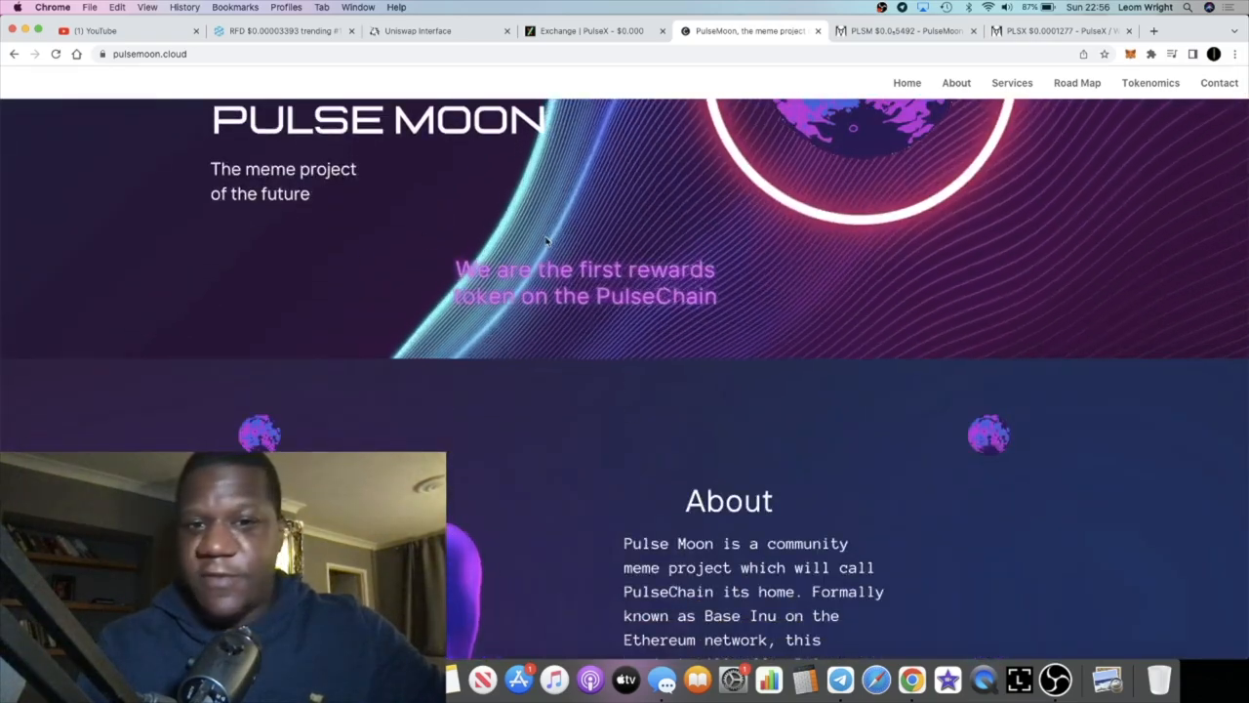
scroll("down", 3)
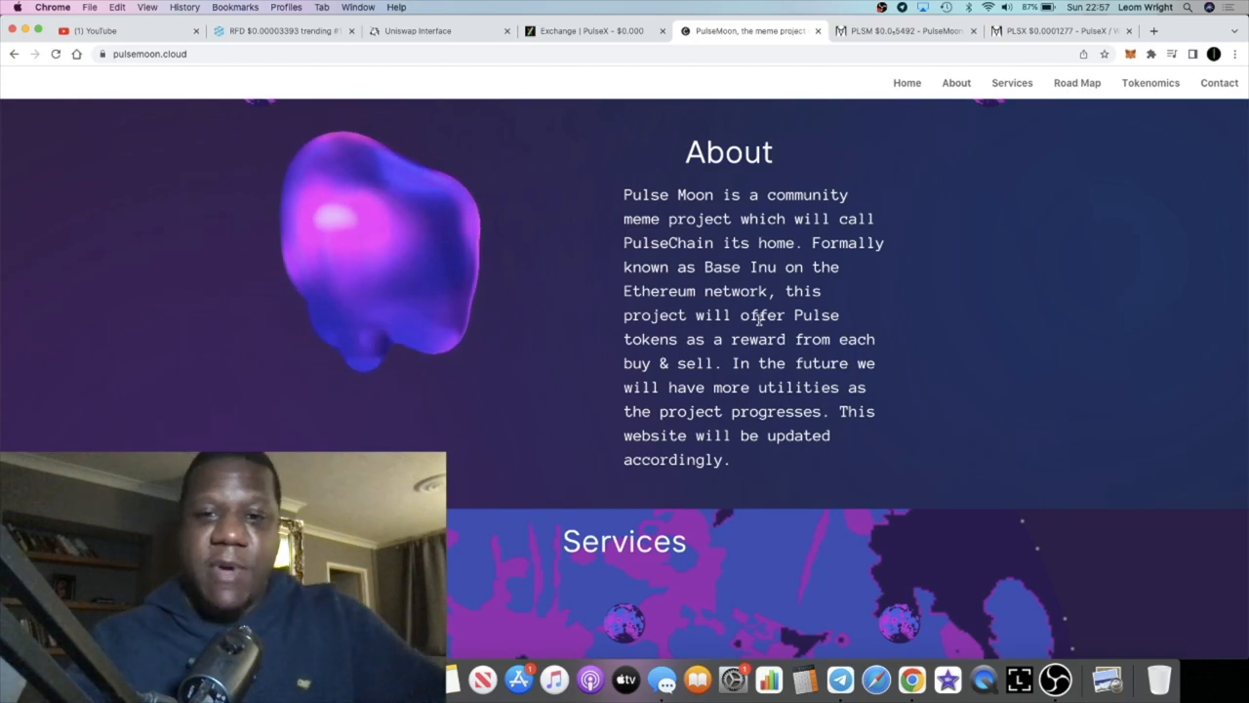
scroll("down", 3)
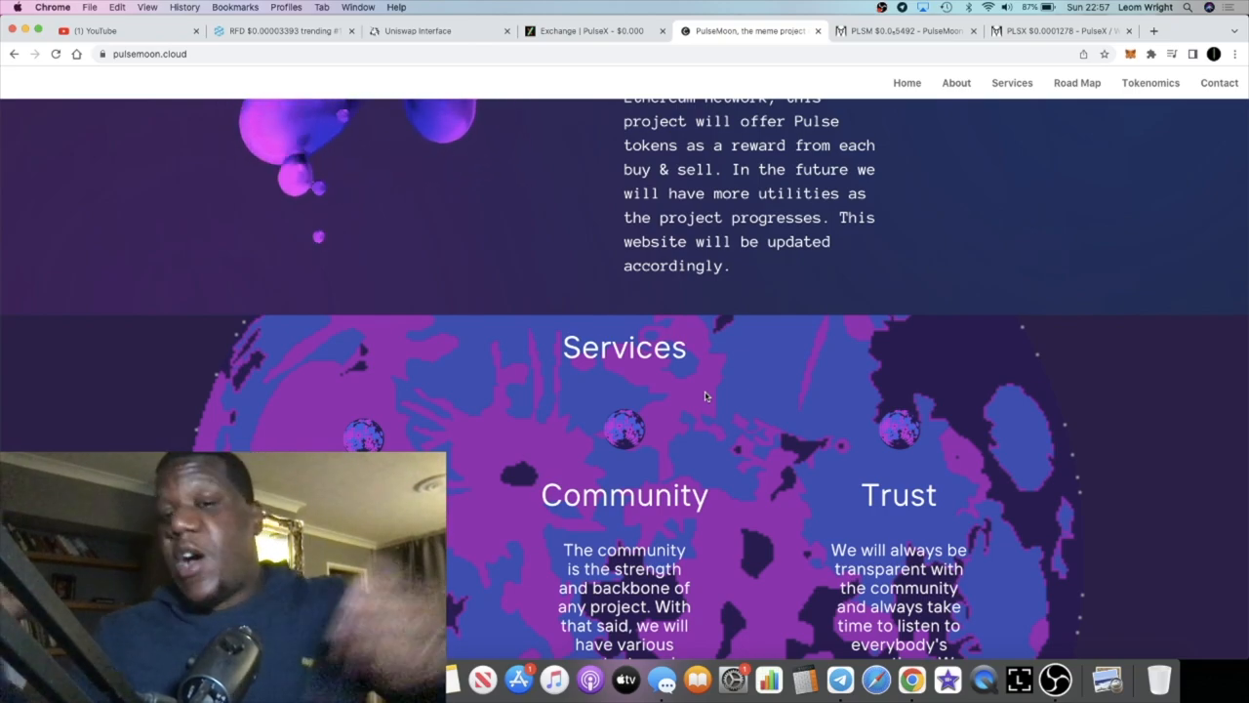
scroll("down", 3)
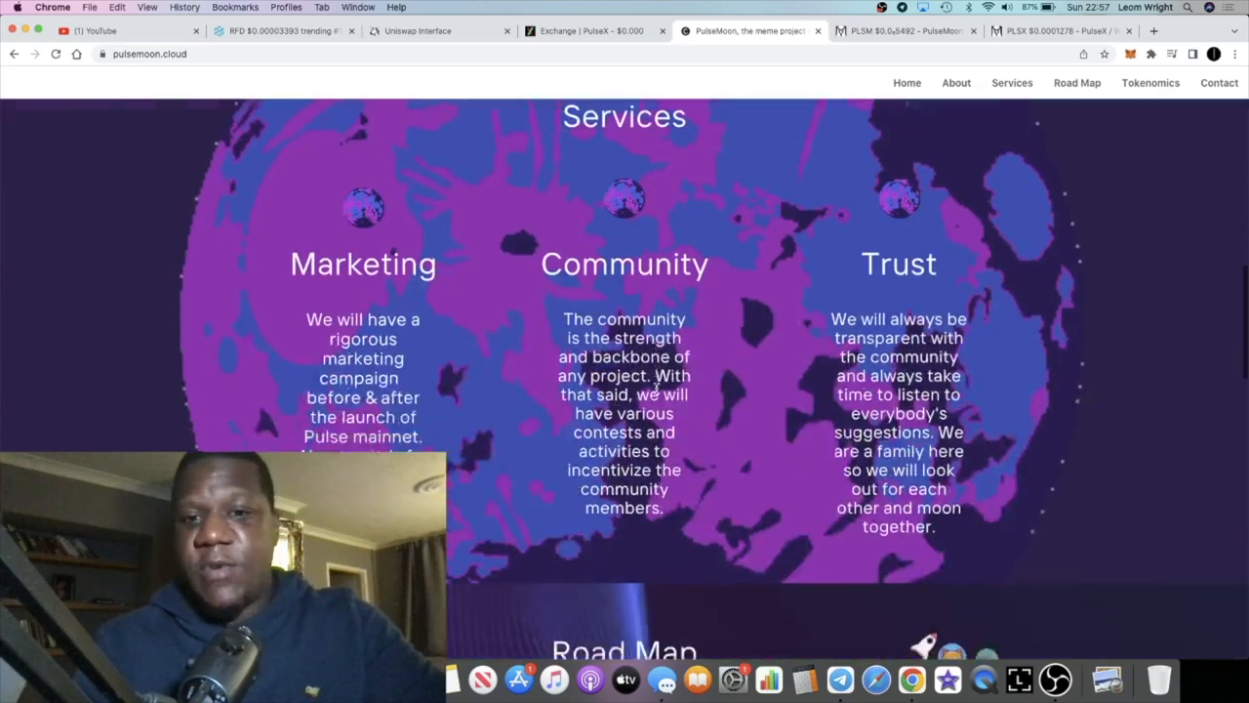
scroll("down", 3)
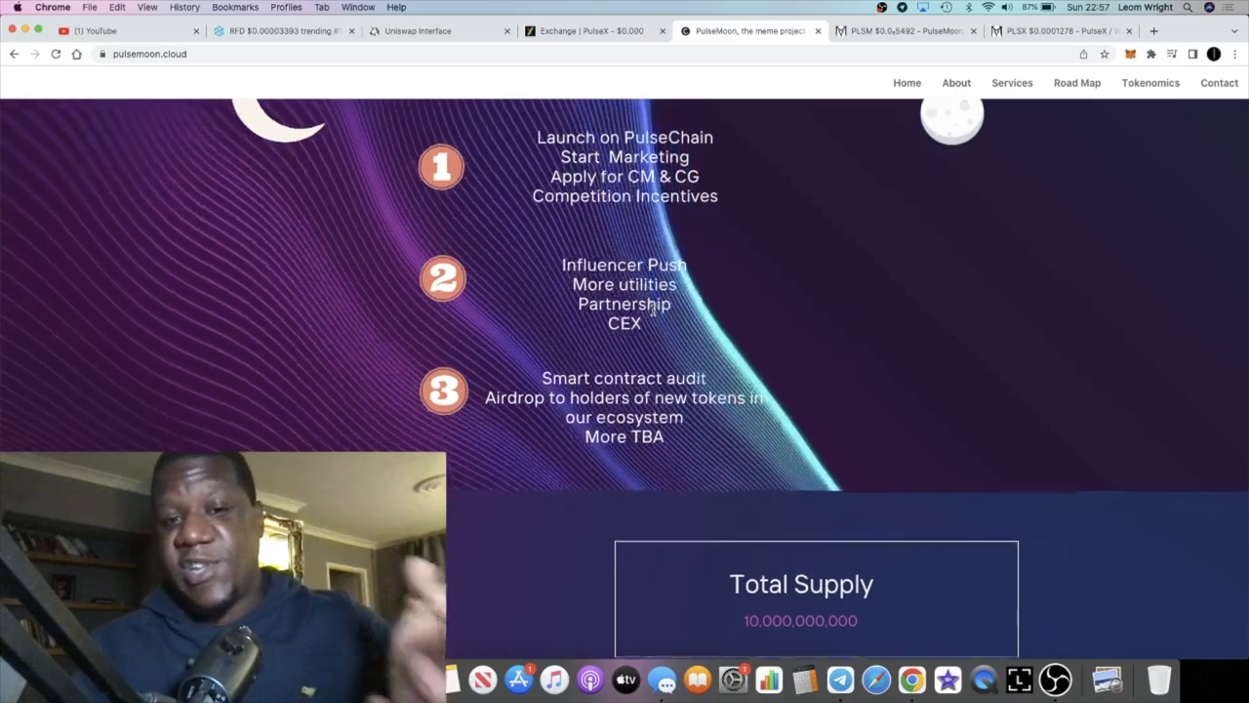
Scroll to the Tokenomics section showing 10,000,000,000 supply, 5/5 tax and 4% Pulse rewards.
scroll("down", 3)
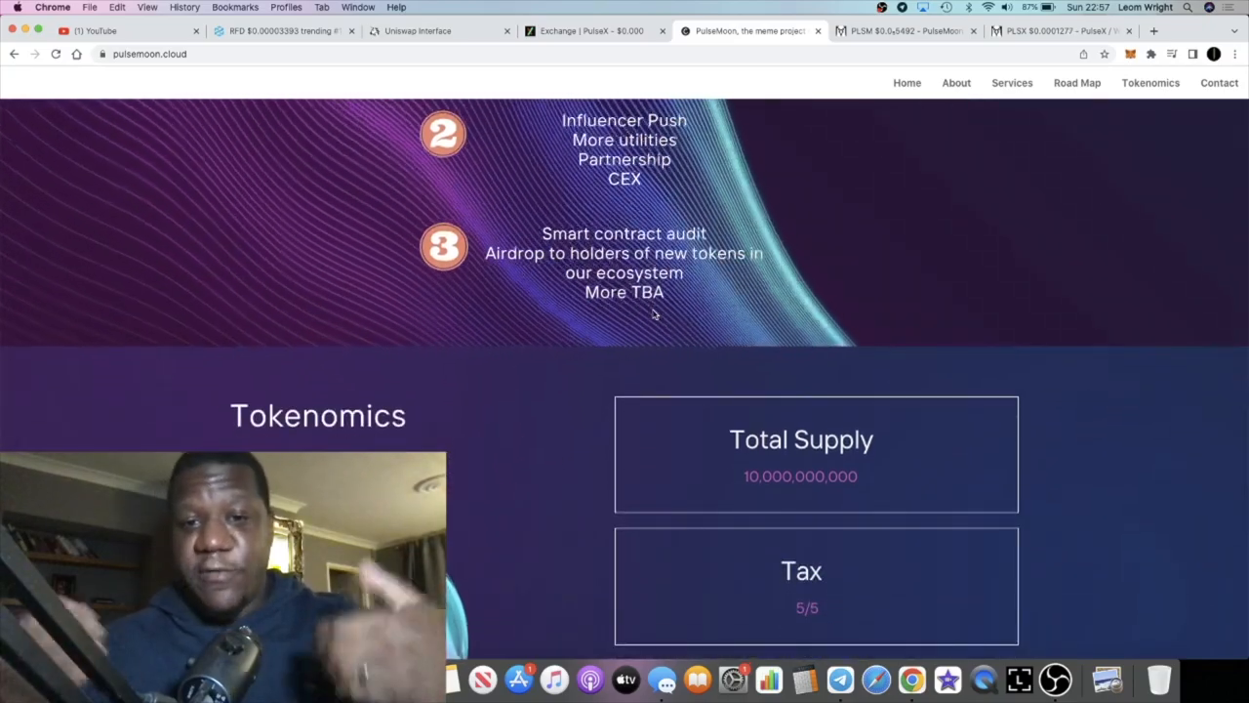
scroll("down", 3)
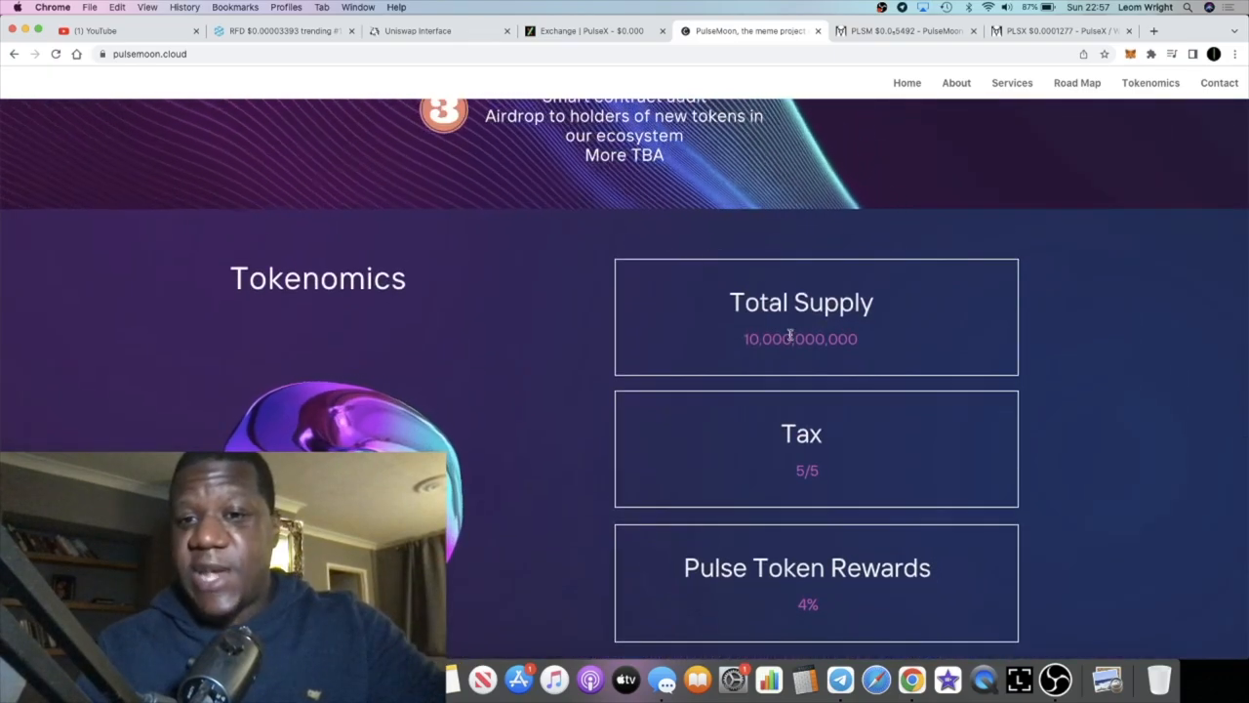
scroll("down", 3)
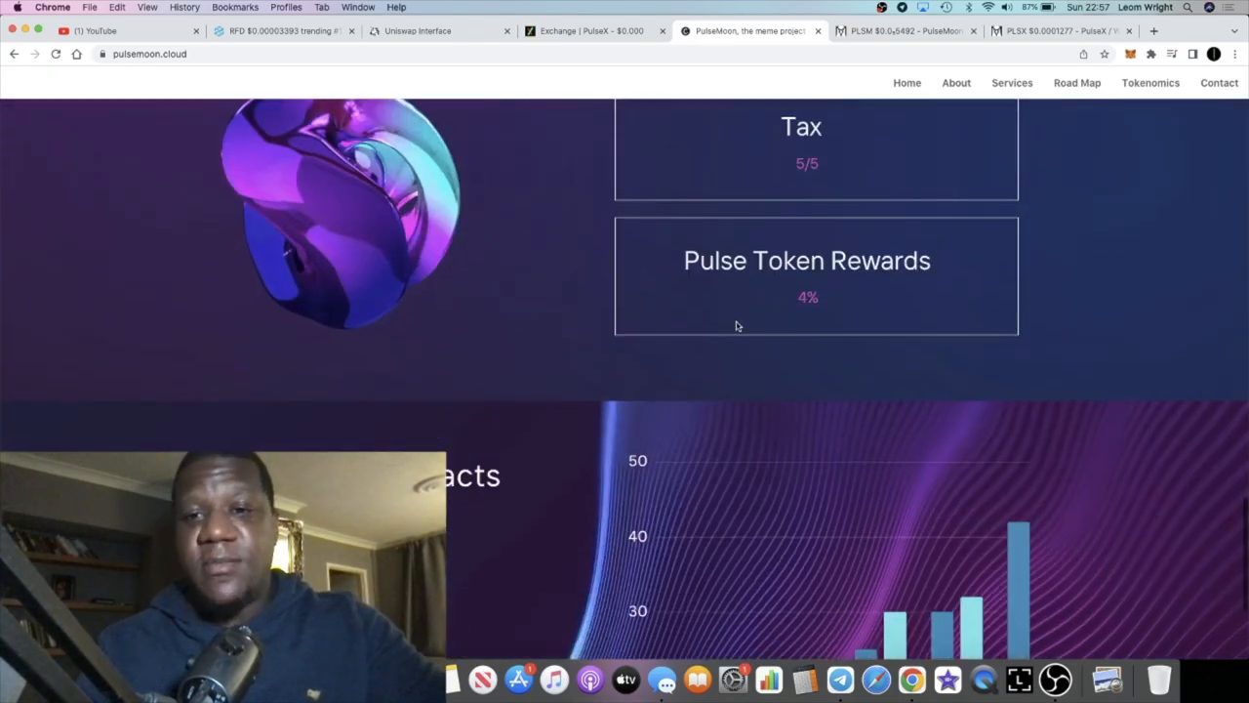
scroll("up", 3)
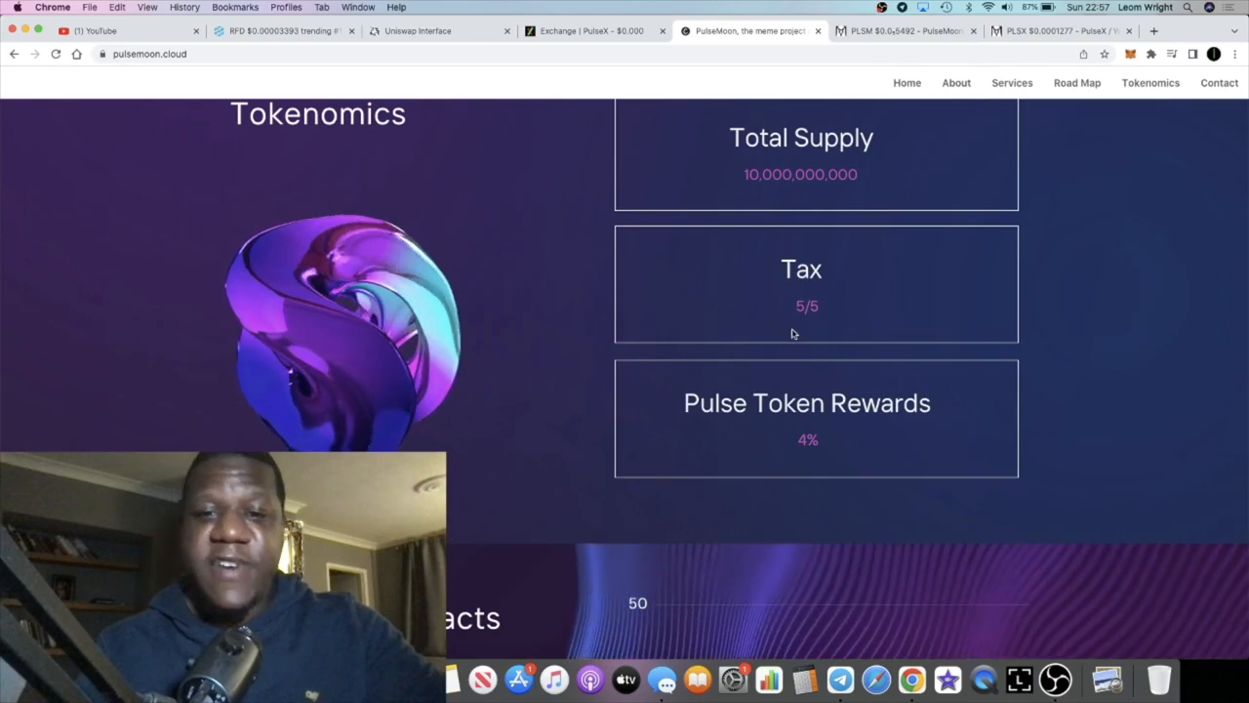
scroll("down", 3)
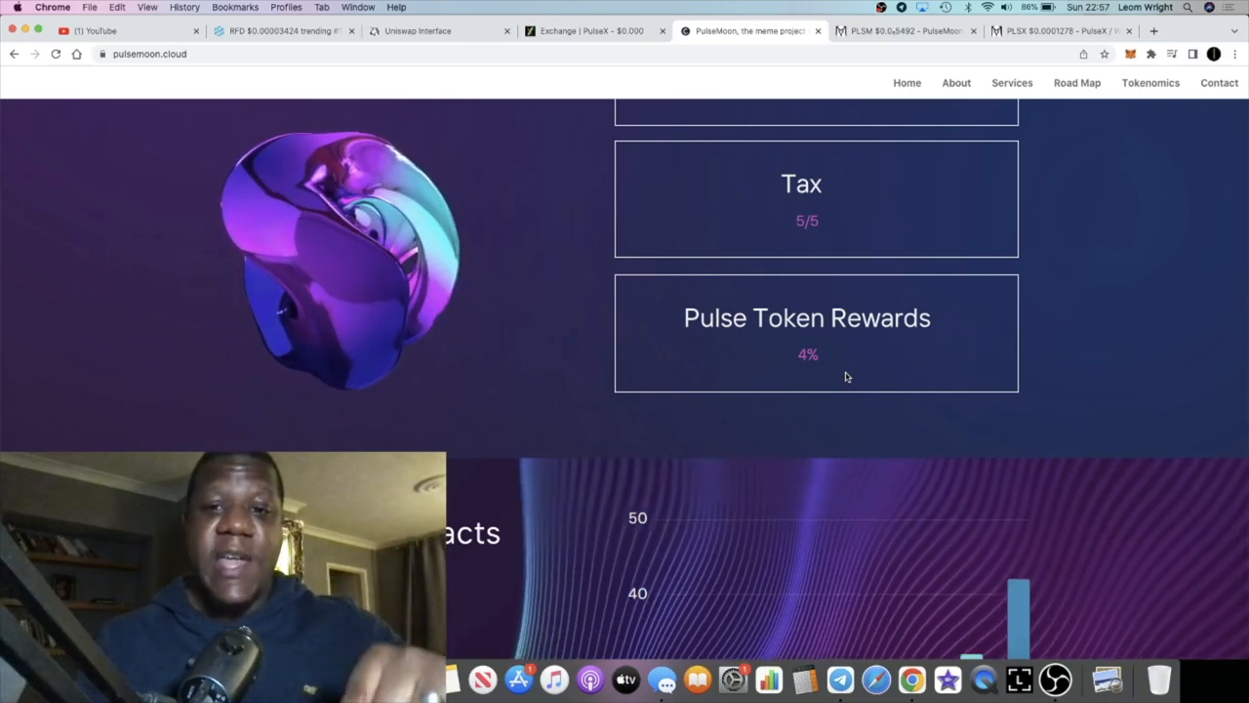
scroll("down", 3)
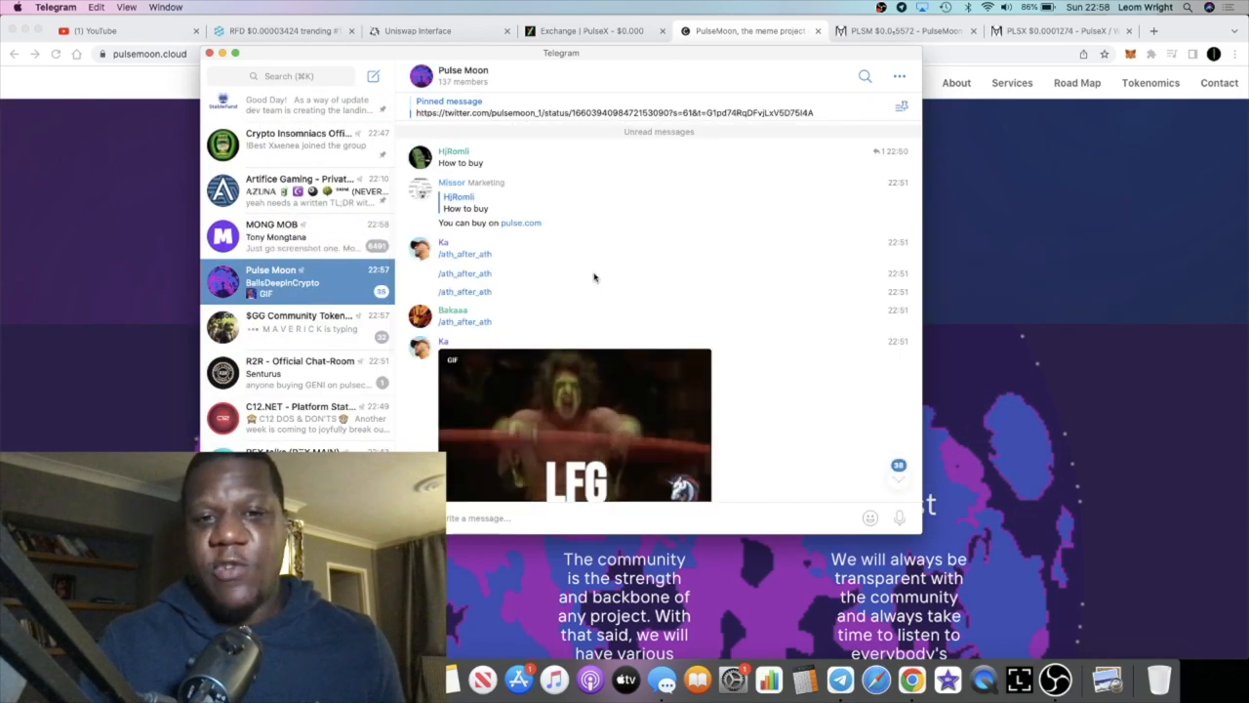
Scroll through the latest messages in the Pulse Moon Telegram group about how to buy.
scroll("down", 3)
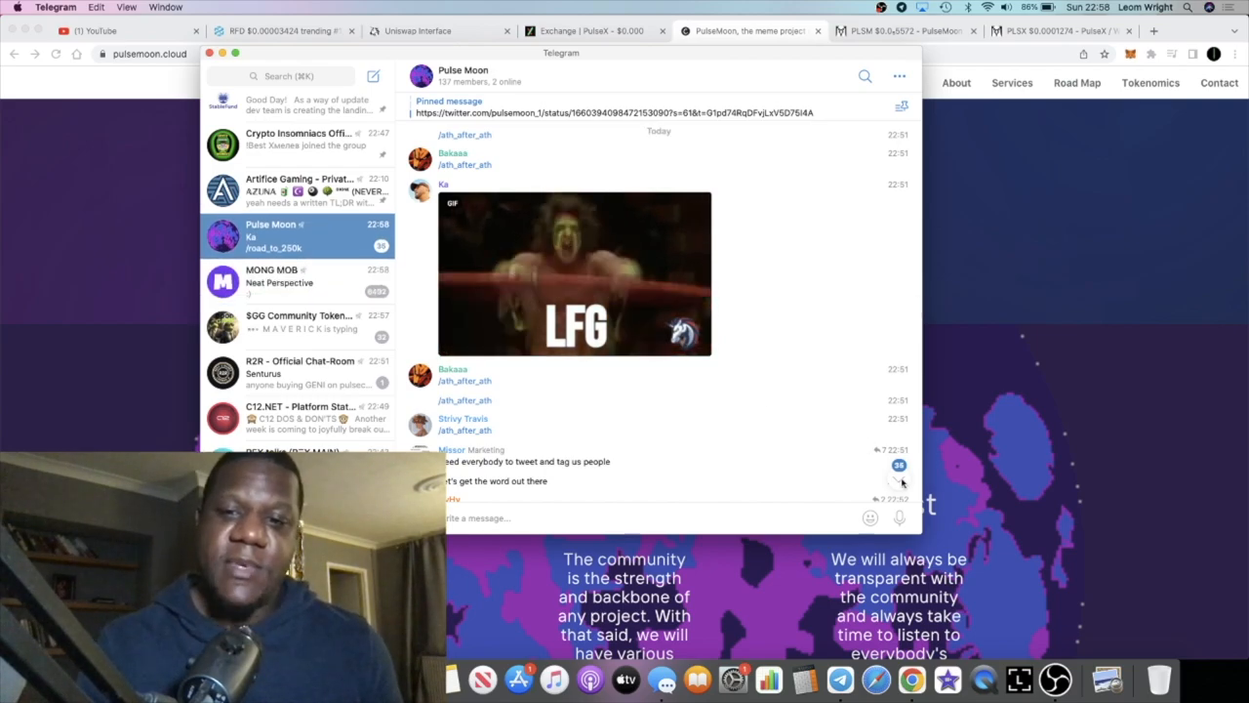
scroll("down", 3)
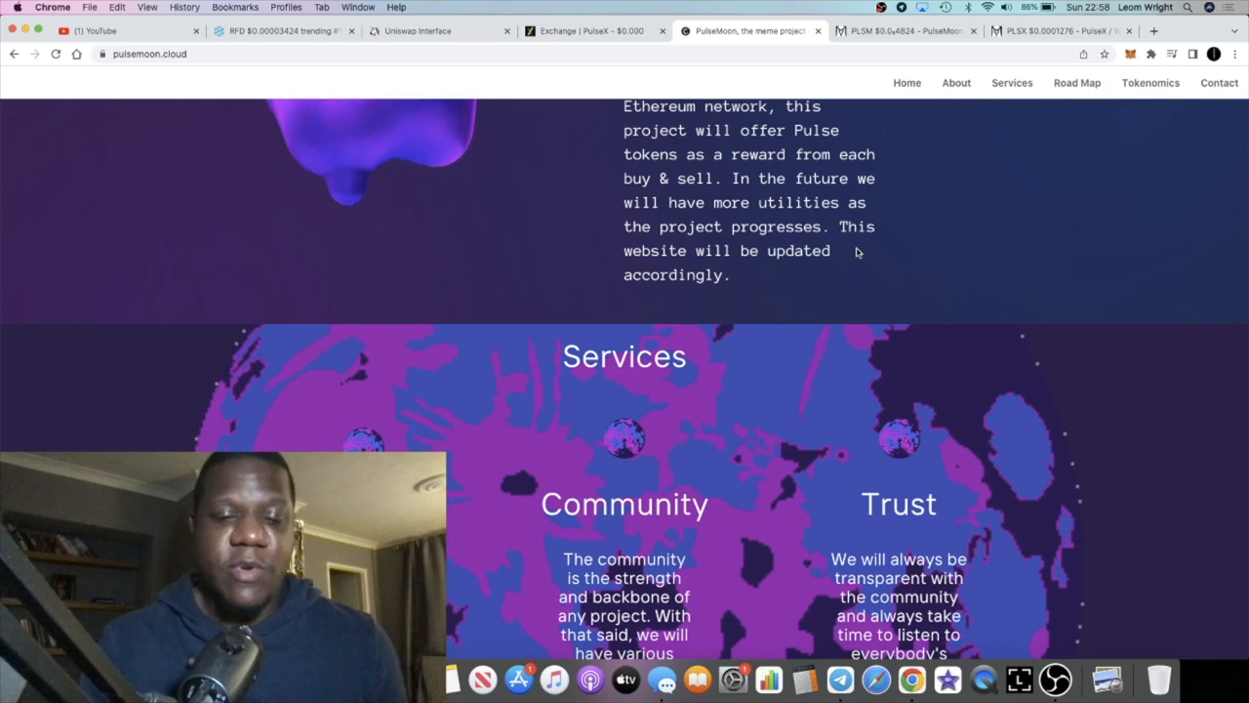
Scroll the PulseMoon site back up to the homepage banner.
scroll("up", 3)
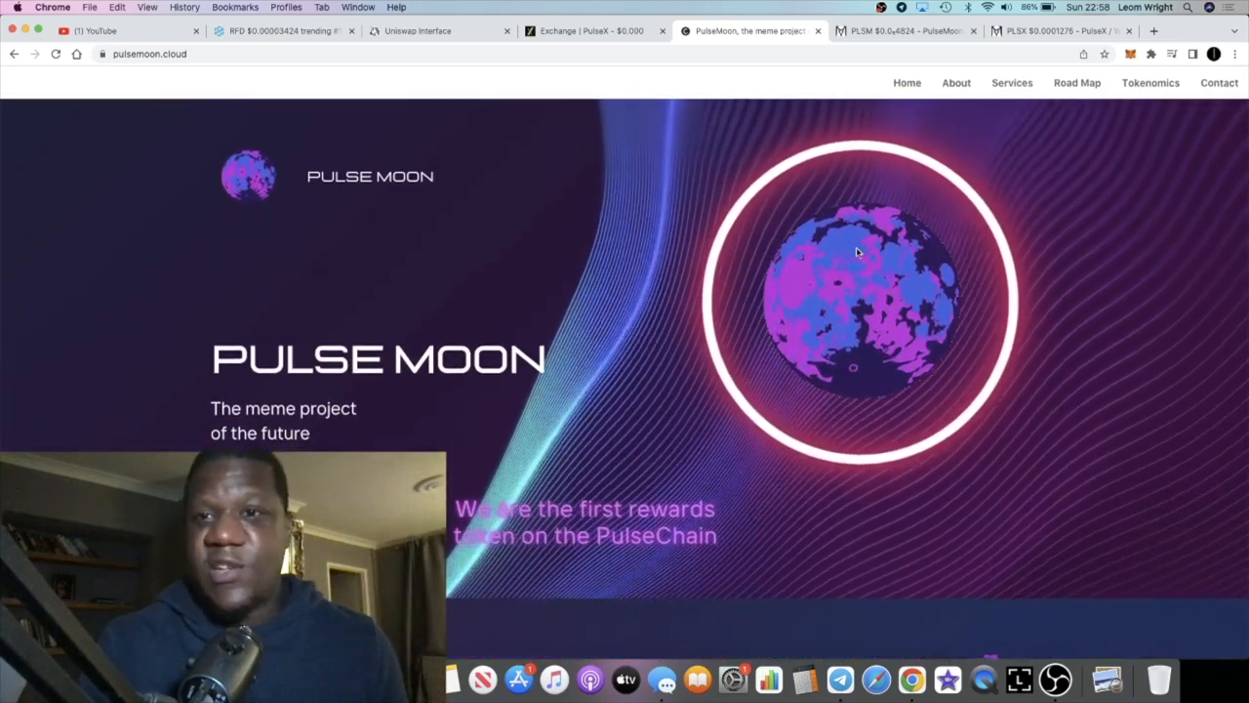